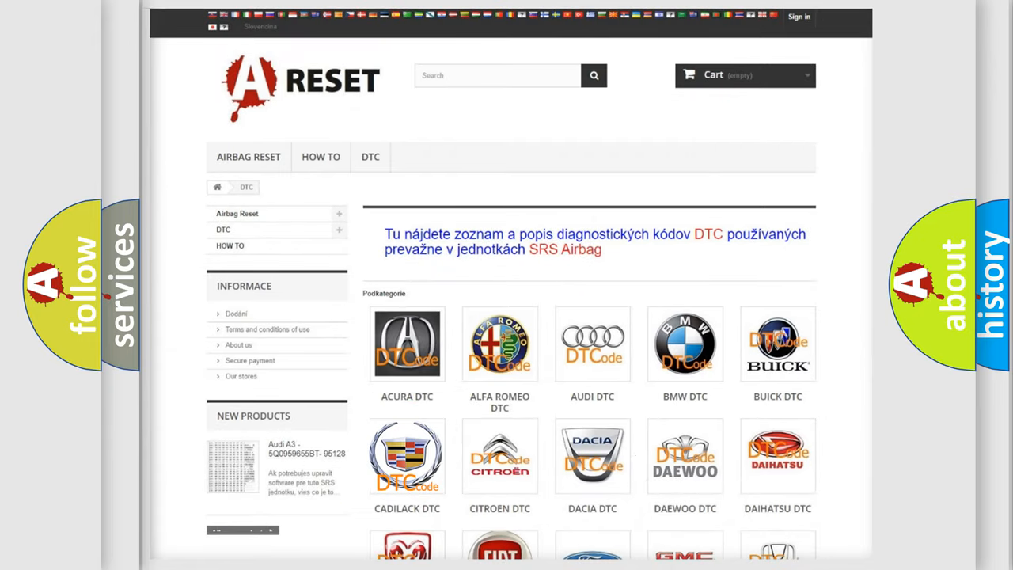
Enter the CADILLAC DTC subcategory and browse down its list of trouble codes.
{"action": "left_click", "coordinate": [407, 456]}
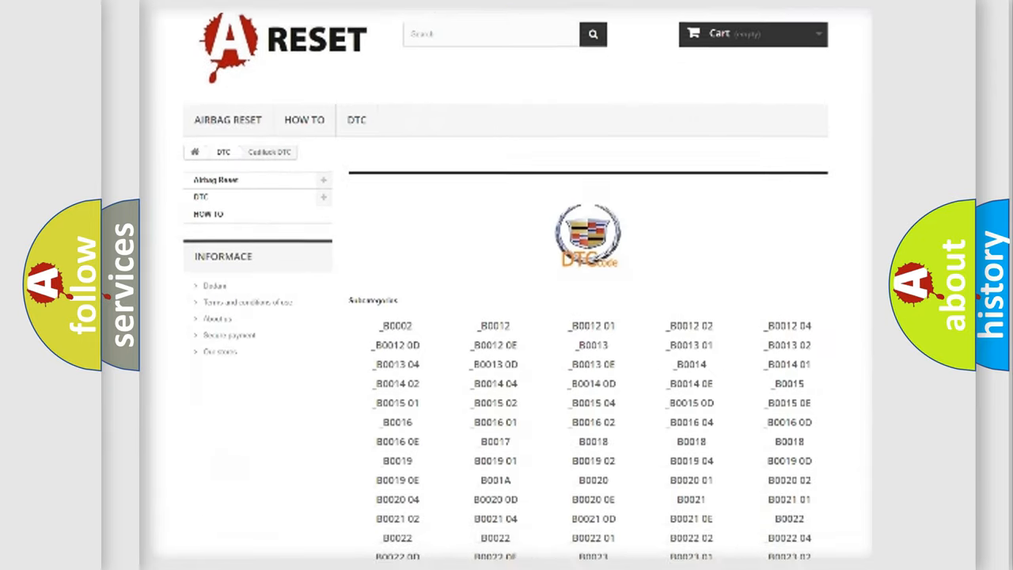
{"action": "scroll", "scroll_direction": "down", "scroll_amount": 3}
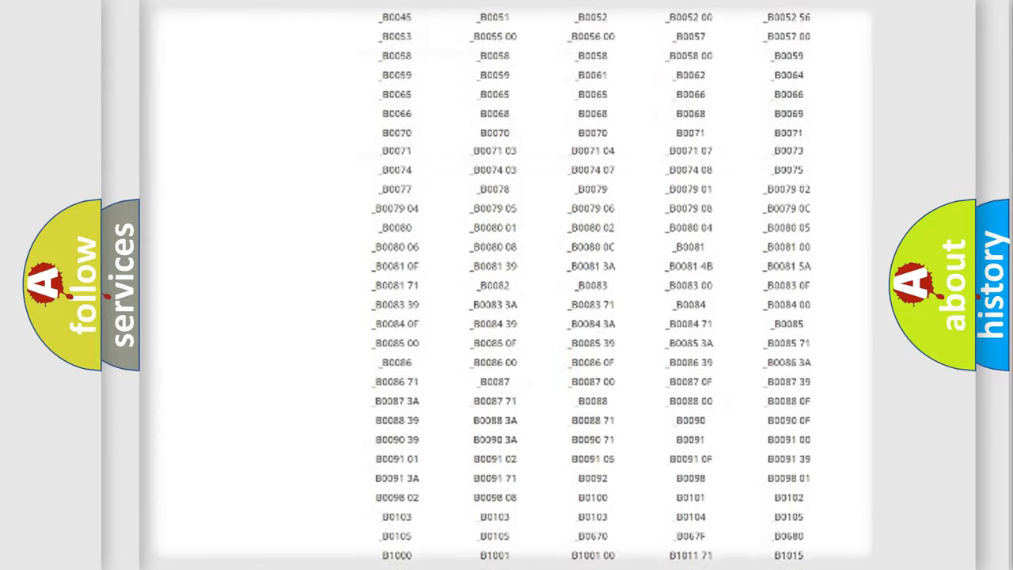